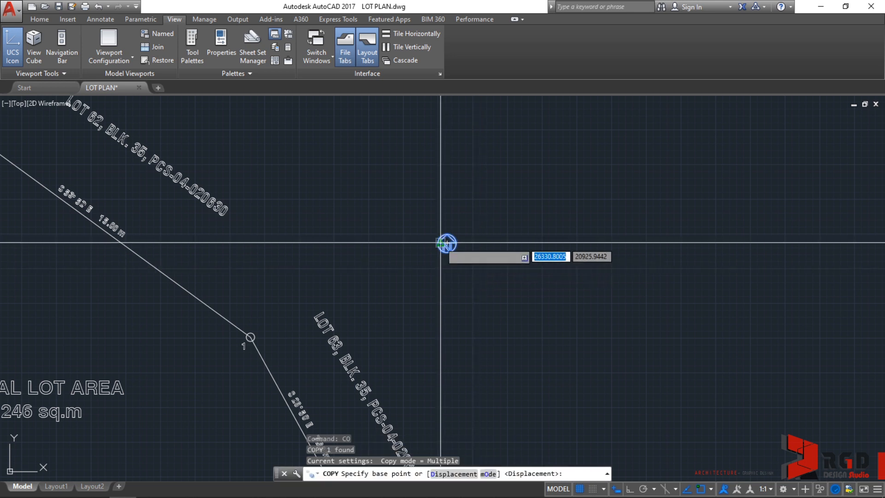
- Place a copy of the north arrow to the right of the original
left_click(446, 243)
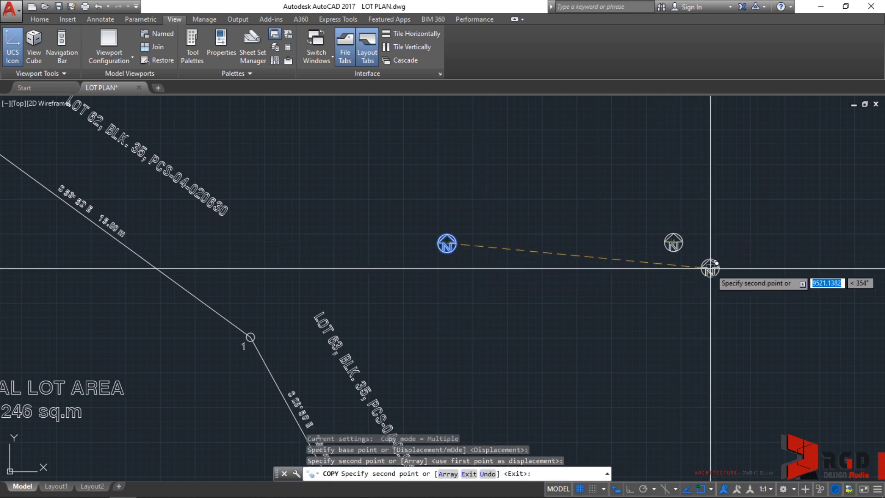
key("Escape")
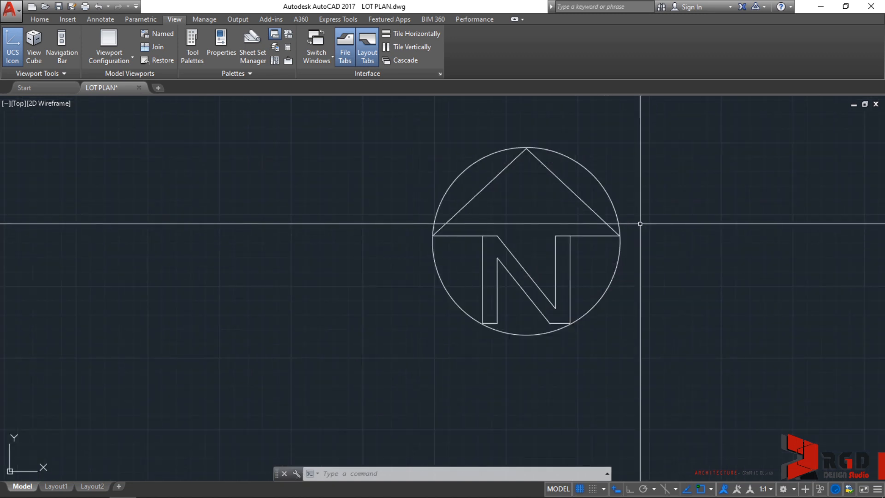
- Measure the north arrow circle quadrant to quadrant with DIST: 654.5382 units
type("DIST Specify first point:")
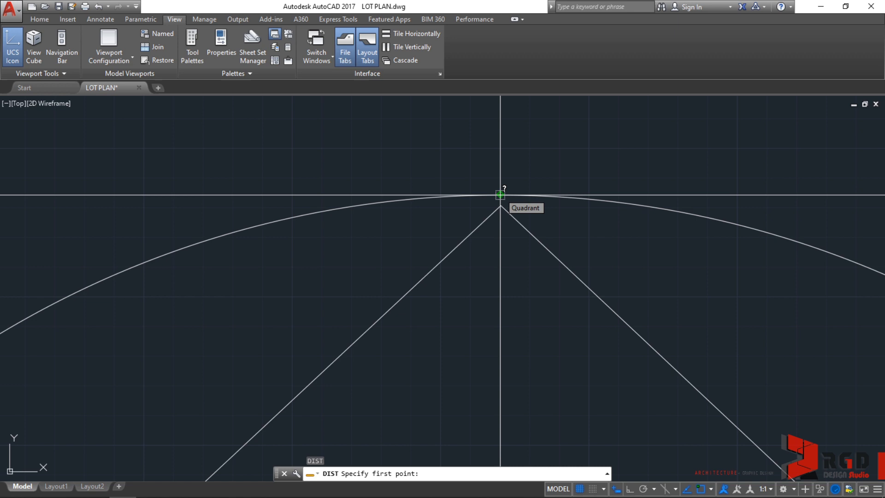
key("f8")
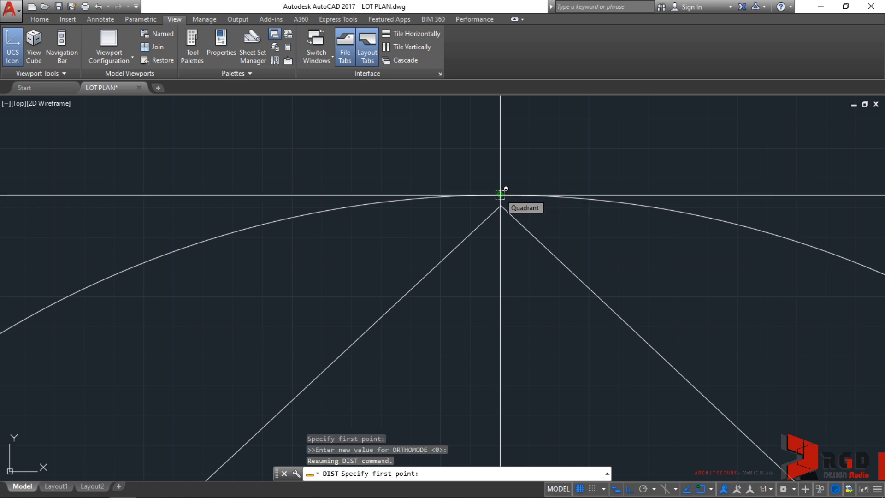
right_click(499, 194)
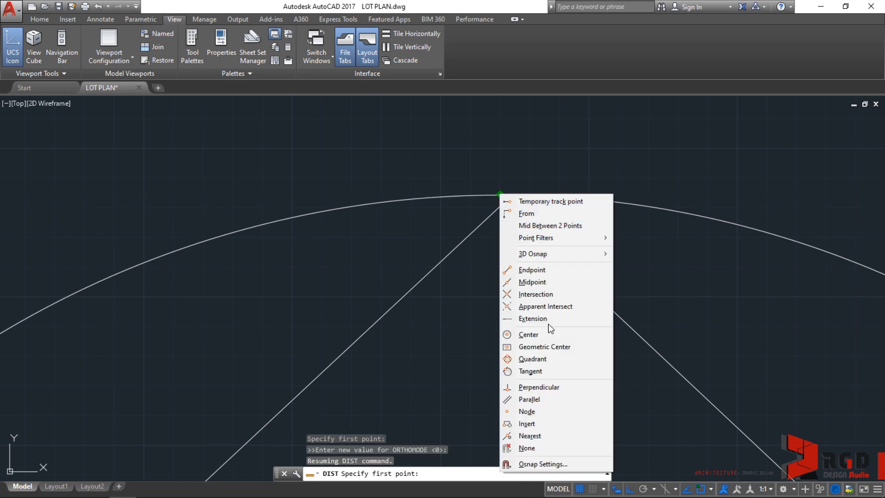
left_click(528, 359)
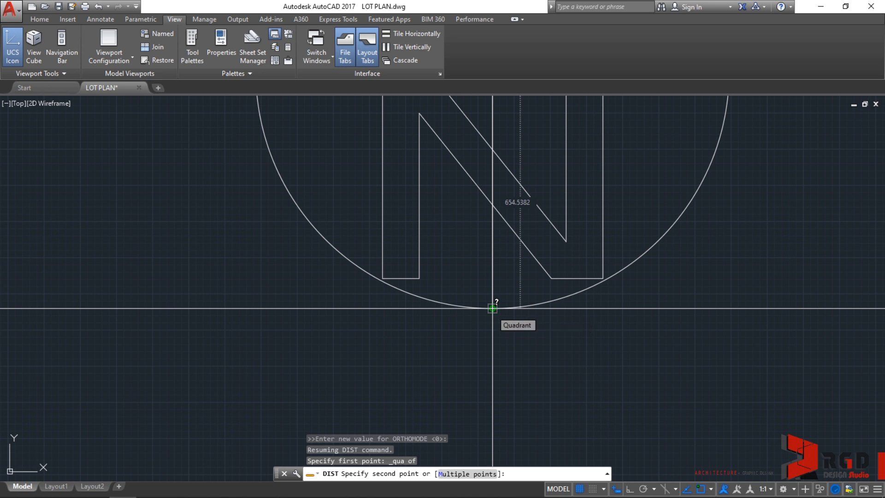
left_click(491, 308)
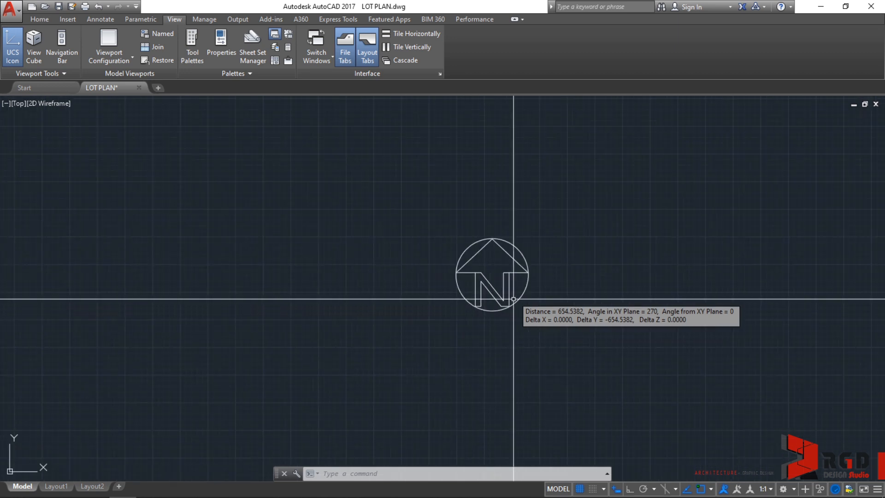
left_click_drag(491, 274, 543, 251)
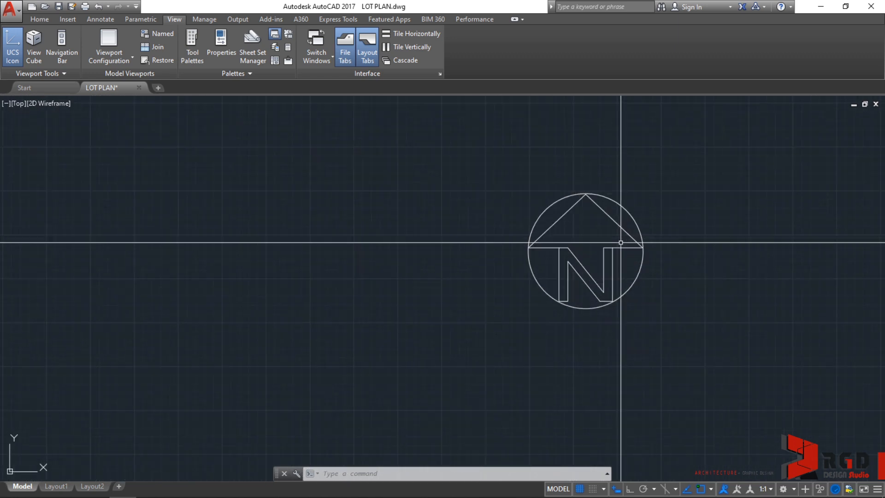
- Zoom out and start the SCALE command with SC
scroll("down", 3)
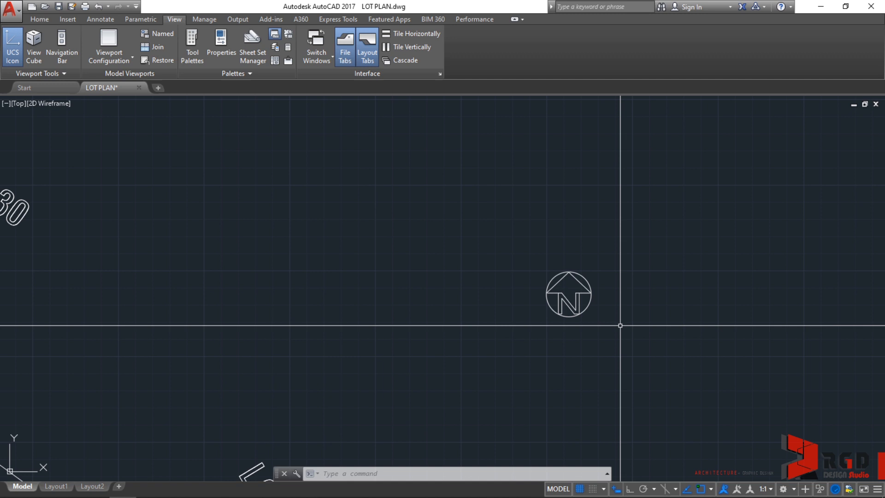
type("SCALE Select objects:")
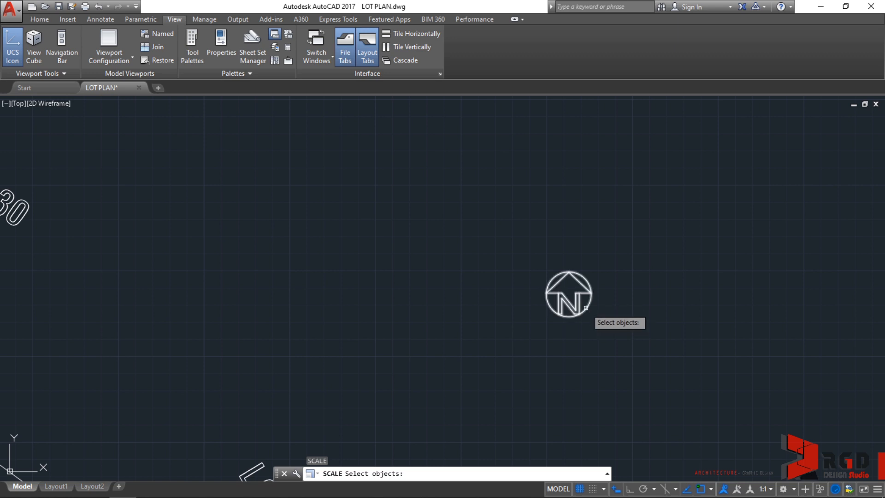
- Select the north arrow, set its circle centre as base point, and enter factor 10
left_click(568, 294)
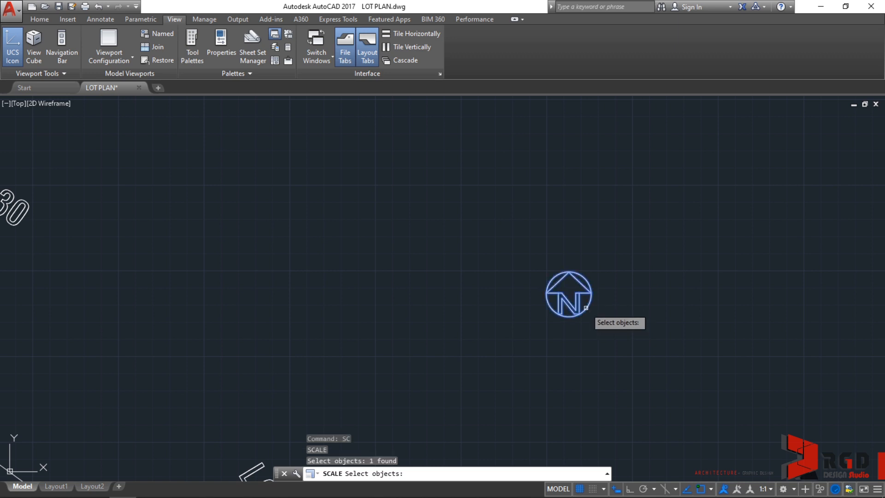
key("enter")
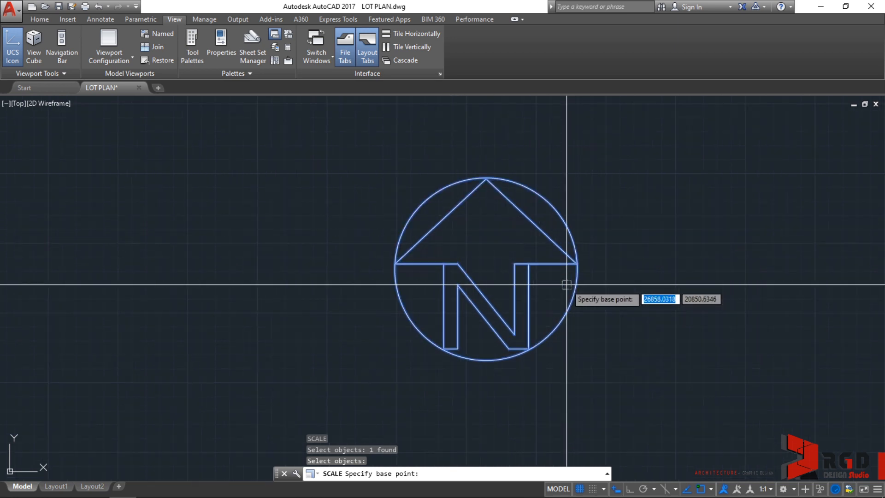
mouse_move(576, 276)
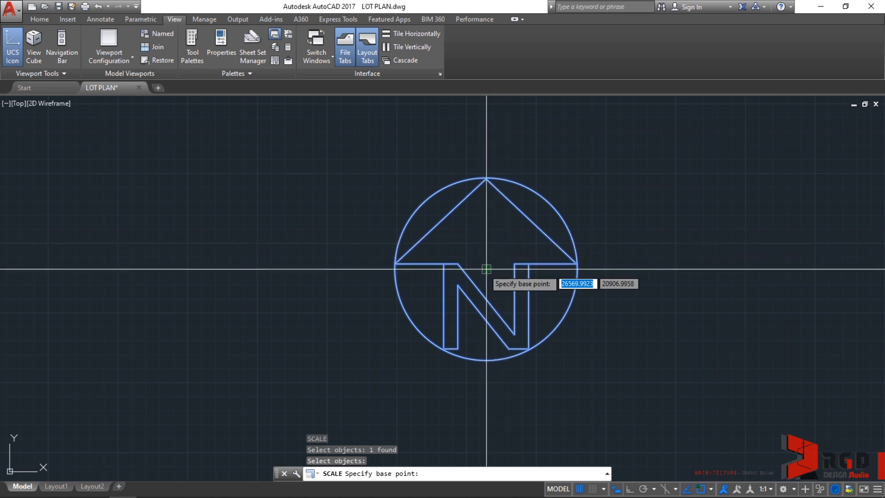
mouse_move(486, 269)
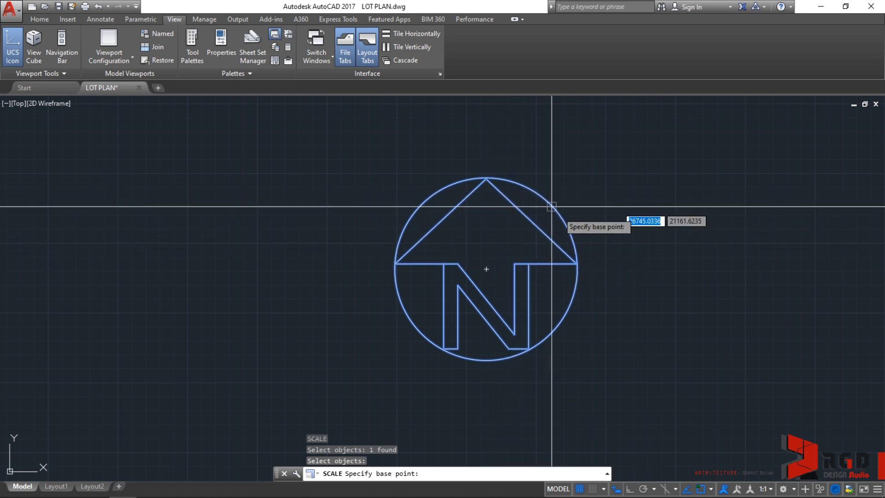
mouse_move(561, 219)
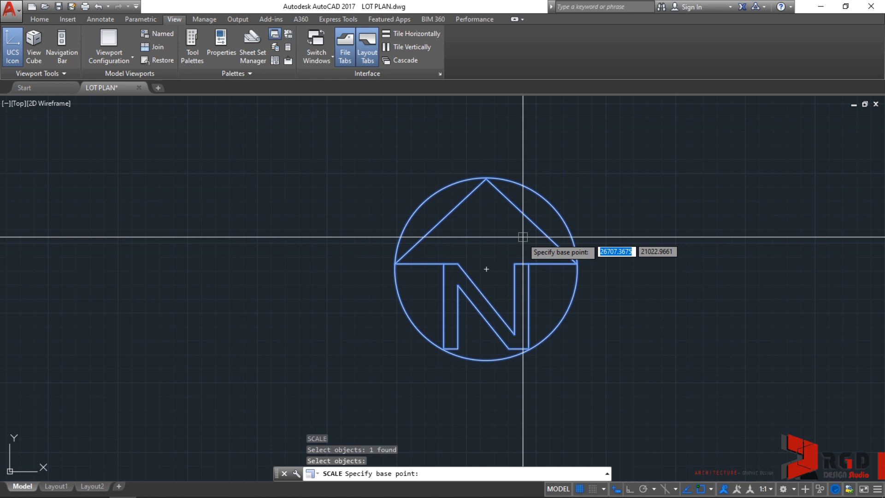
left_click(486, 268)
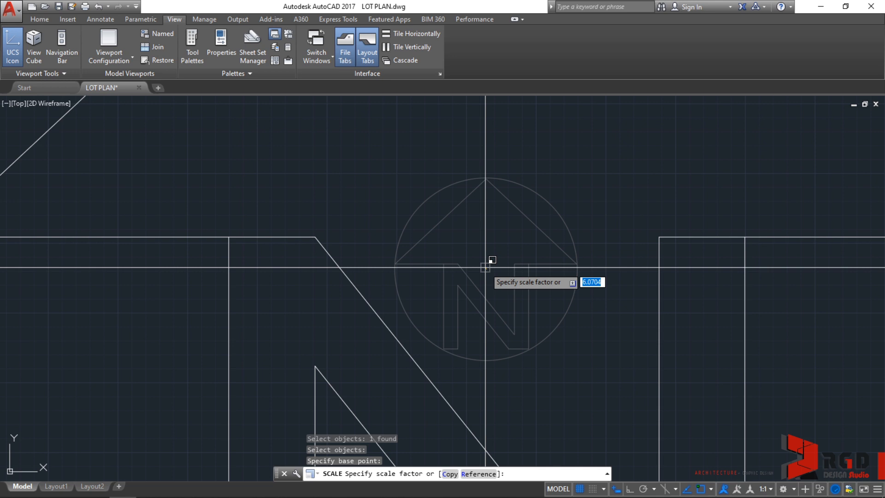
type("10")
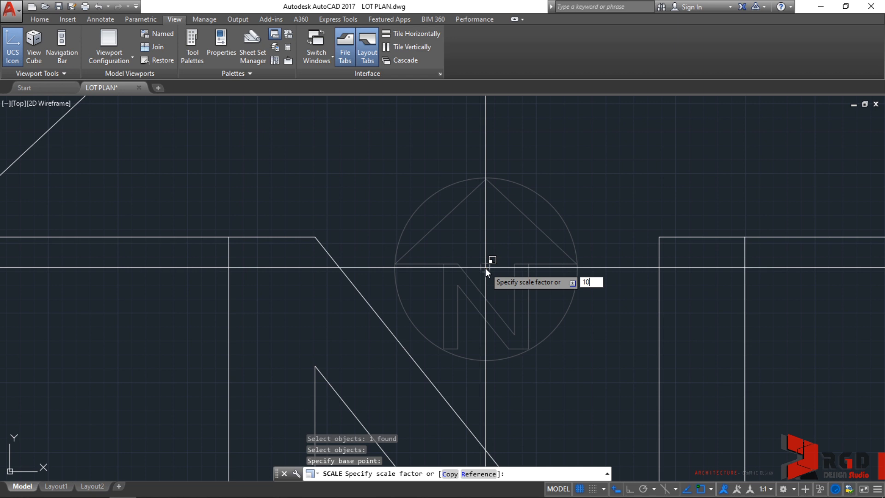
- Apply the 10x scale factor so the arrow measures 6545.3819 units
key("enter")
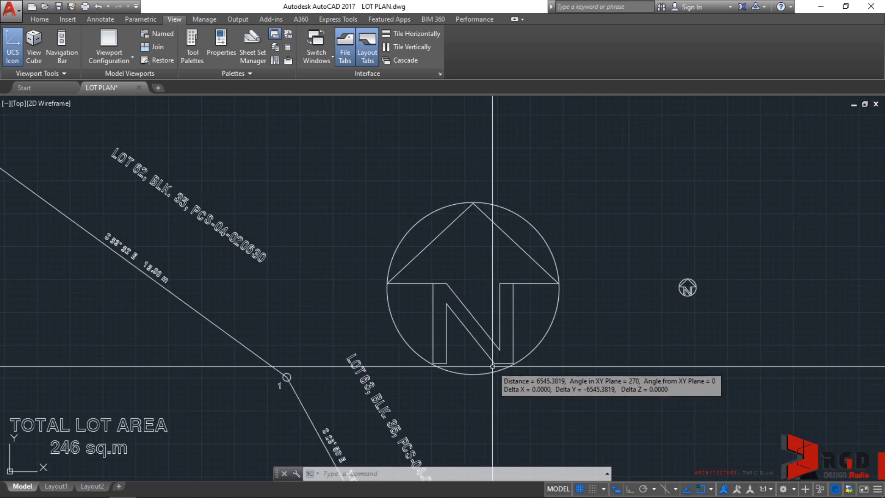
- Rerun SCALE on the enlarged north arrow with its centre as base point
type("SC")
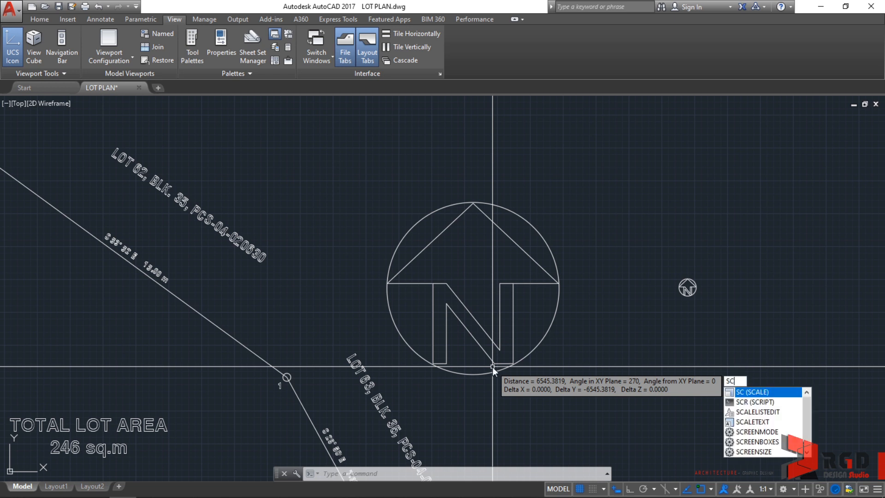
key("Enter")
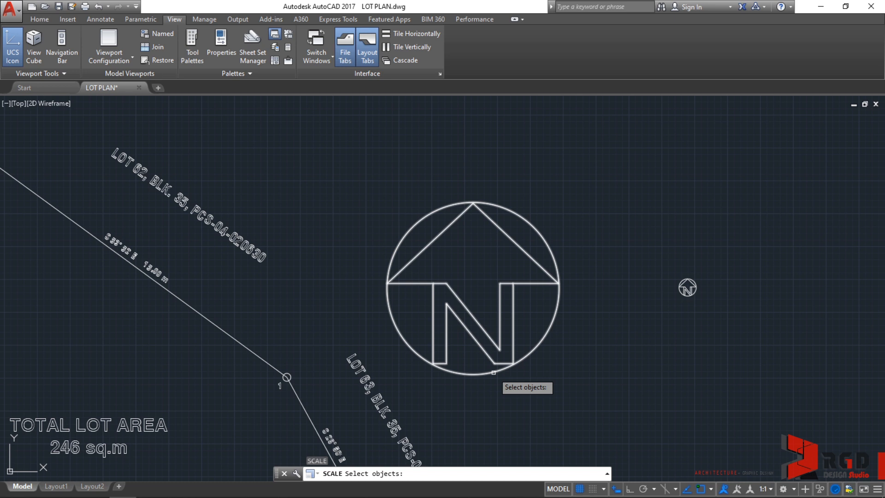
left_click(474, 282)
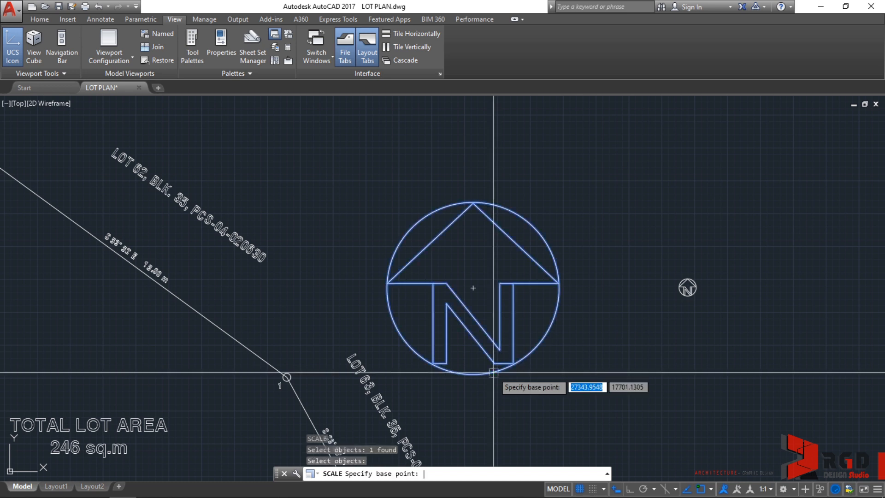
mouse_move(473, 287)
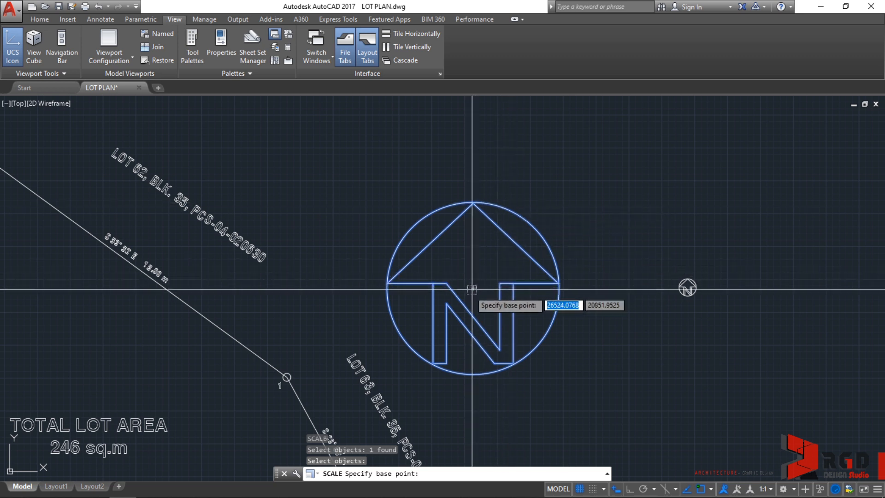
left_click(473, 287)
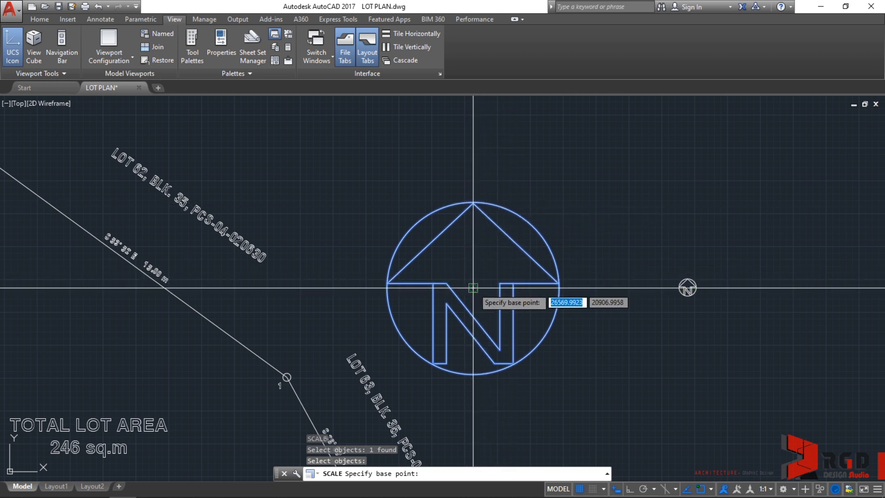
left_click(474, 288)
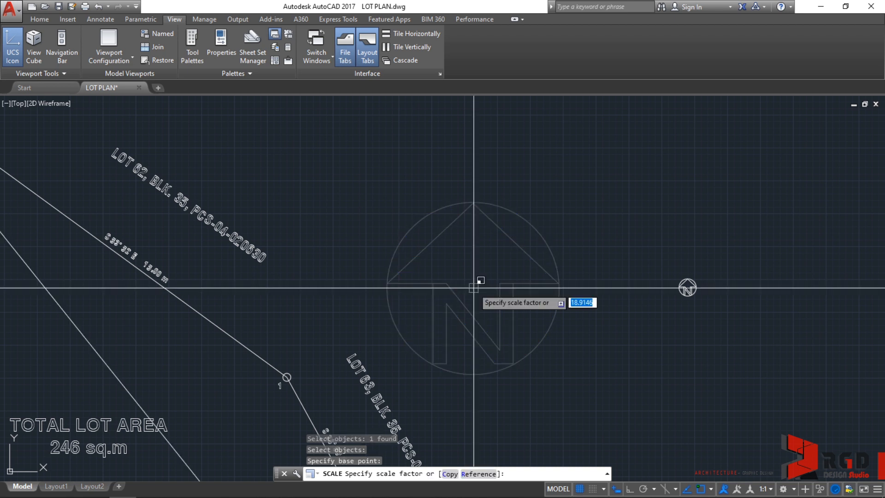